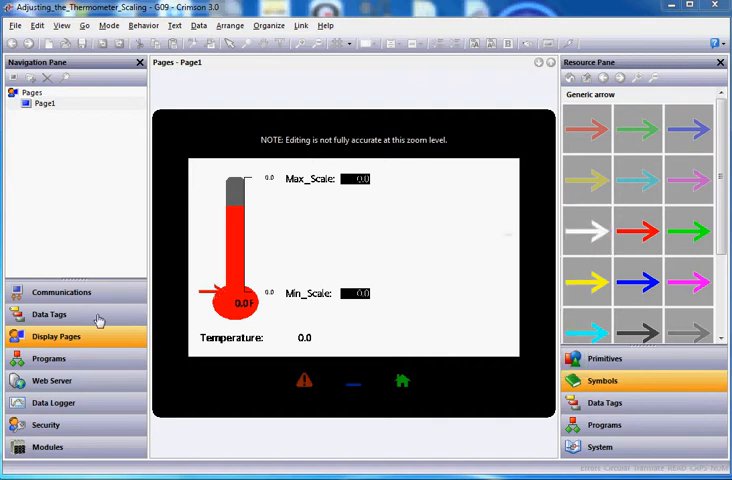
- Show the project's Data Tags section in the navigation pane
click(50, 314)
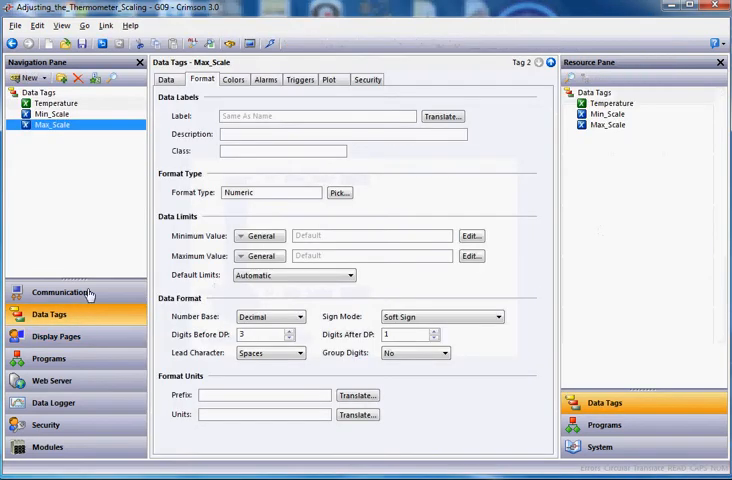
mouse_move(90, 260)
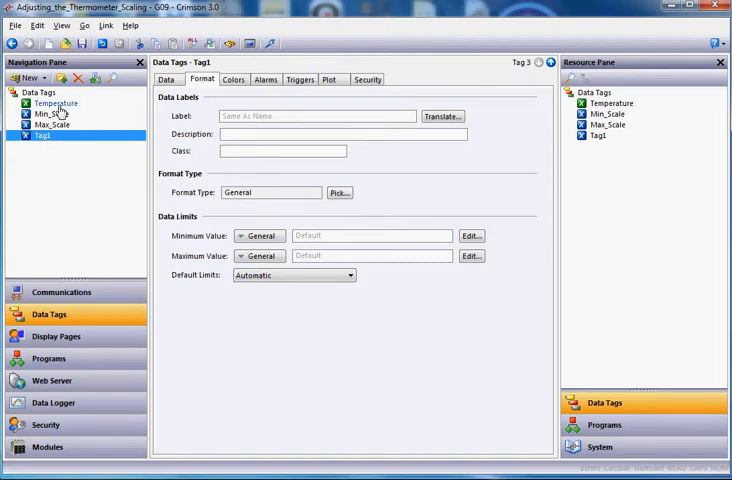
mouse_move(60, 148)
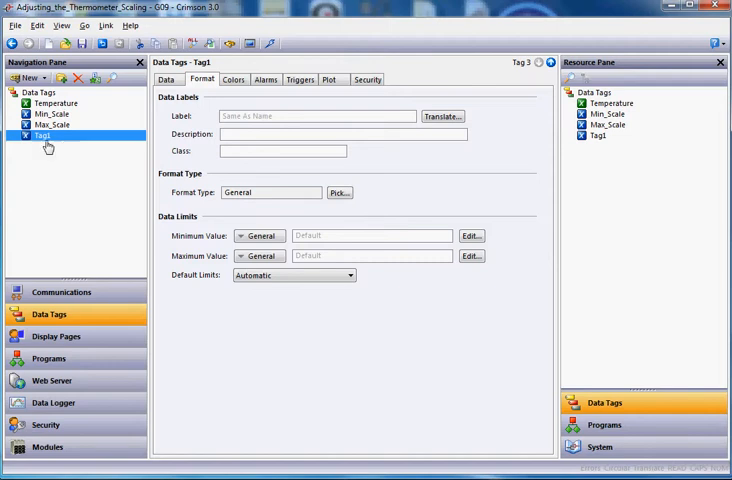
- Rename the new Tag1 data tag to Tag_Multi_Text
double_click(42, 136)
text(TA)
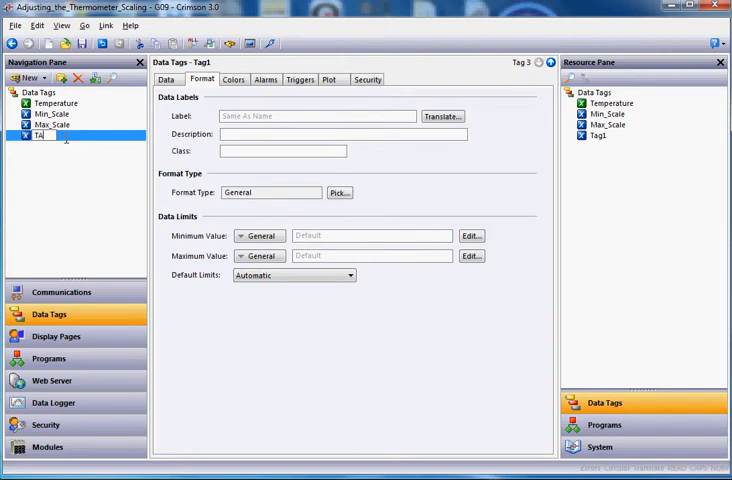
text(g_Multi)
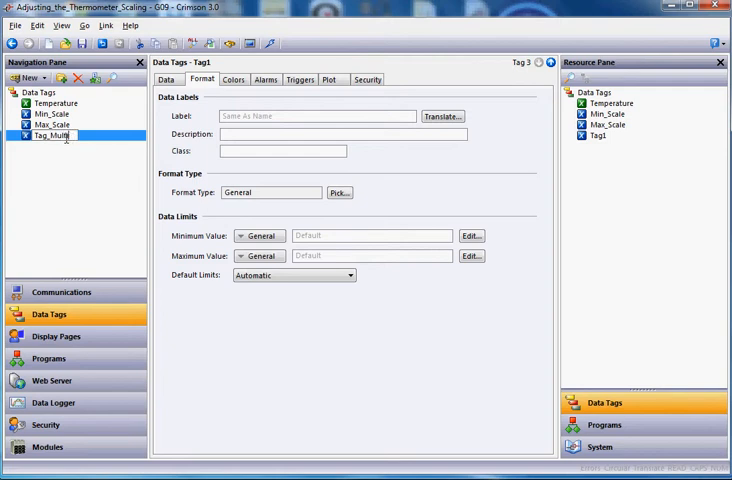
text(_Text)
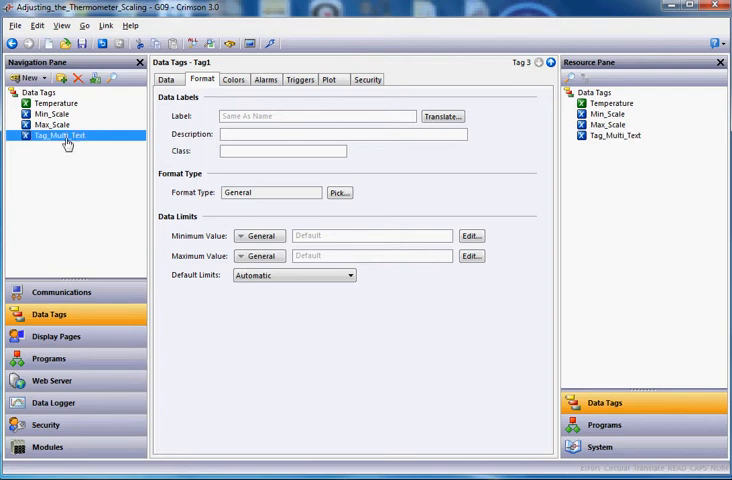
mouse_move(68, 150)
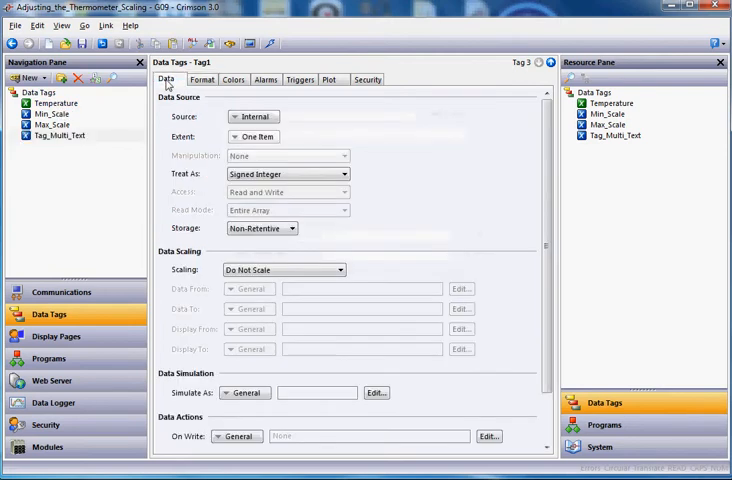
- Set Tag_Multi_Text's data source to the Temperature tag by dragging it from the Resource Pane
click(58, 136)
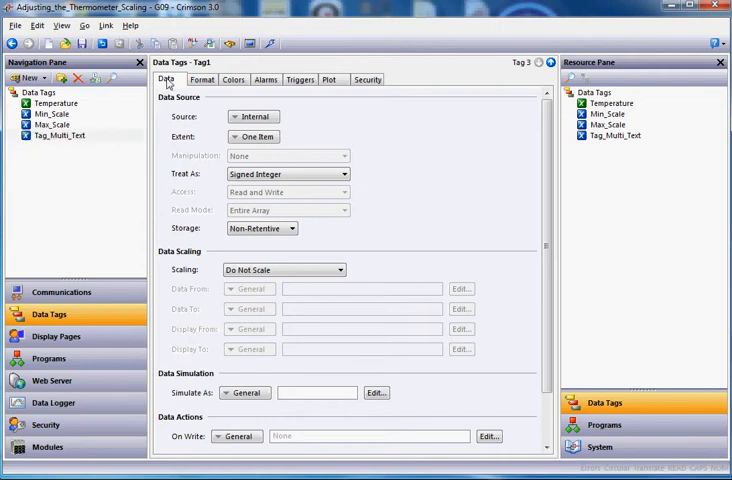
click(60, 136)
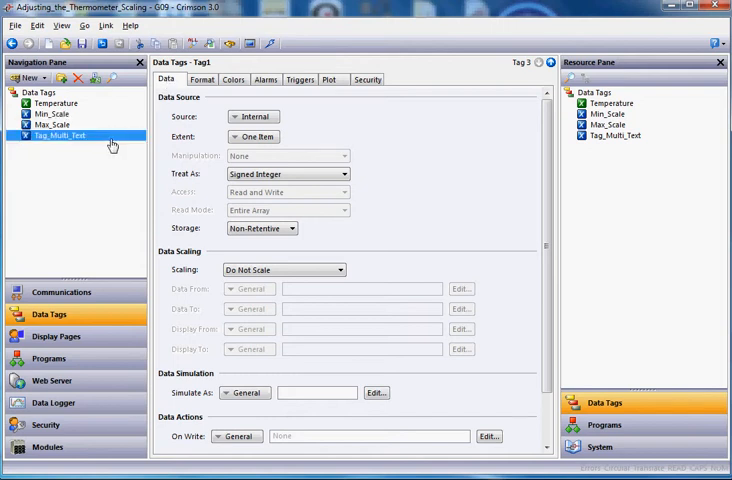
mouse_move(568, 128)
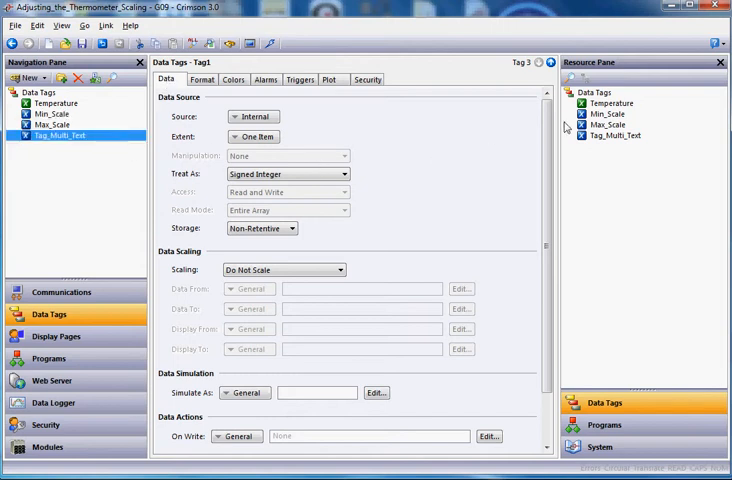
click(610, 104)
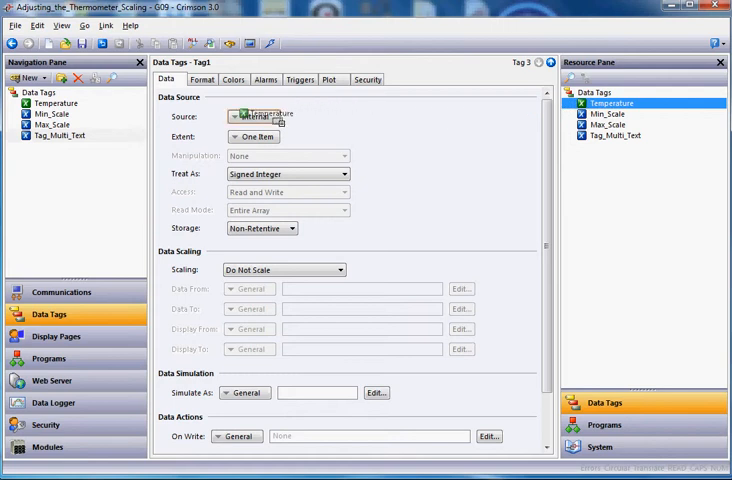
click(252, 116)
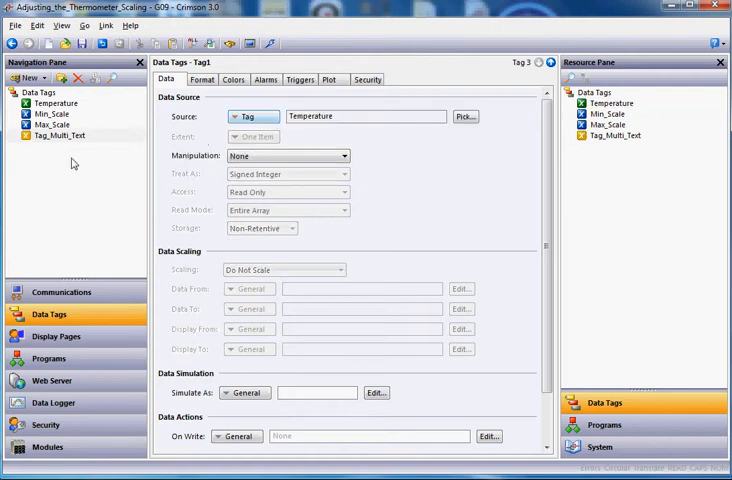
mouse_move(30, 148)
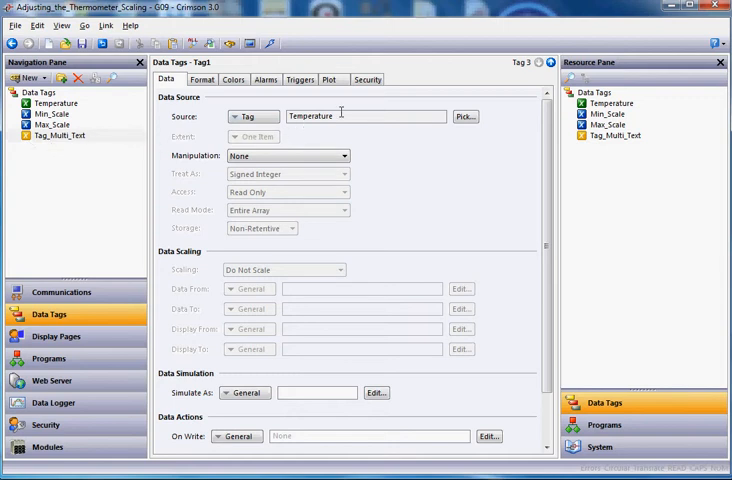
mouse_move(312, 130)
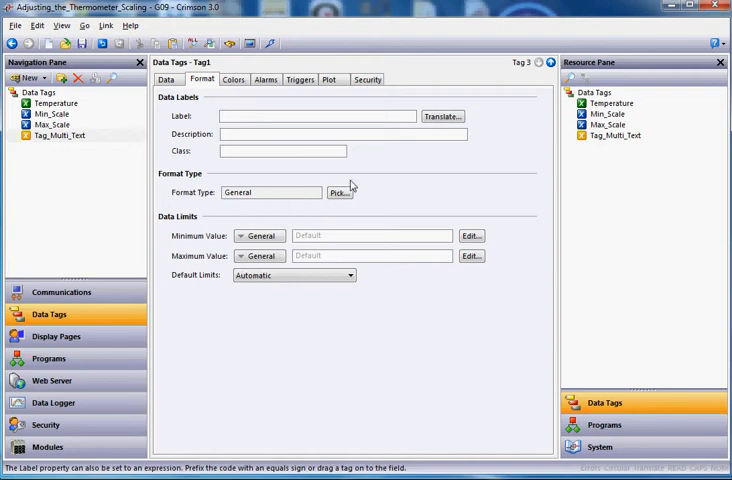
- Set the tag's Format Type to Multi-State with 3 states and Match Type Ranged
click(340, 192)
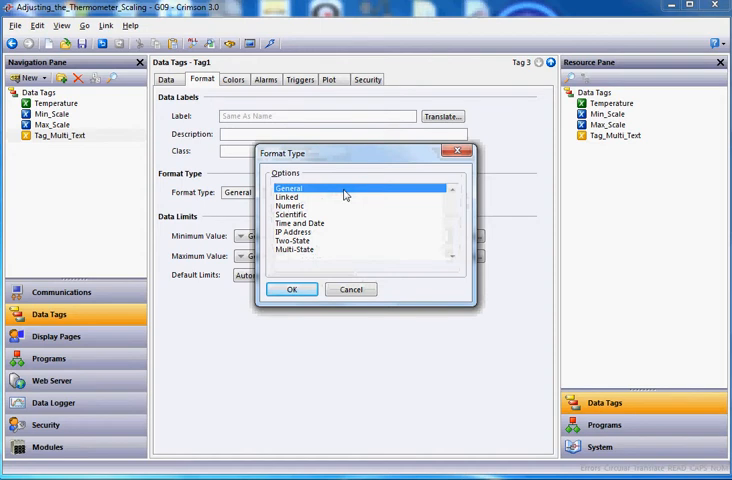
click(296, 250)
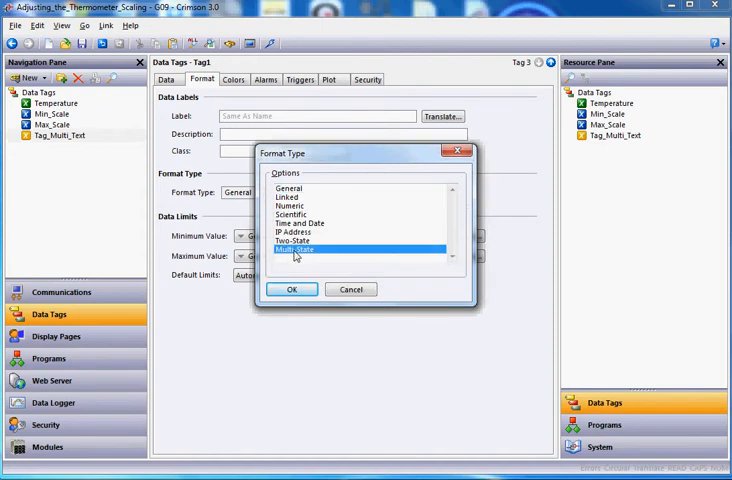
mouse_move(292, 288)
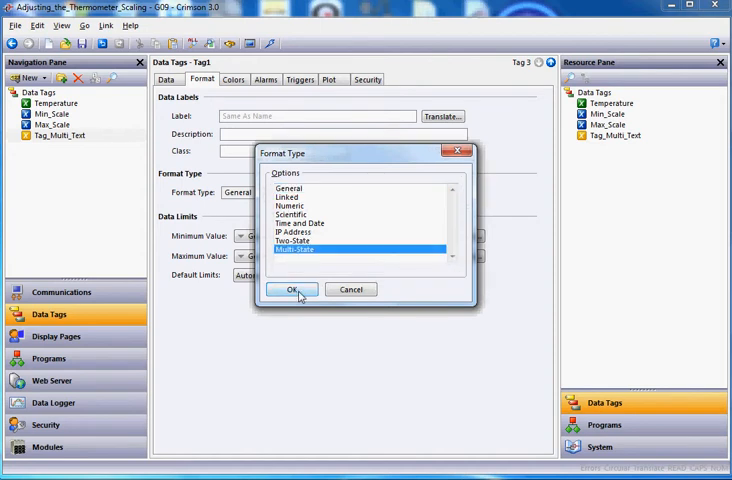
click(292, 290)
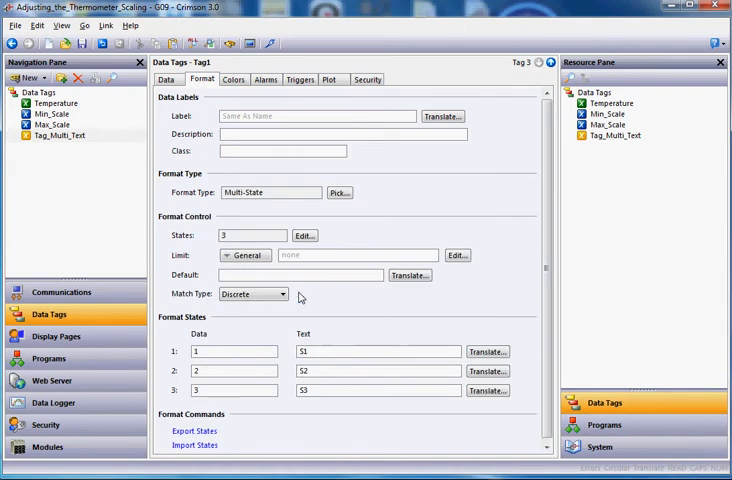
mouse_move(400, 204)
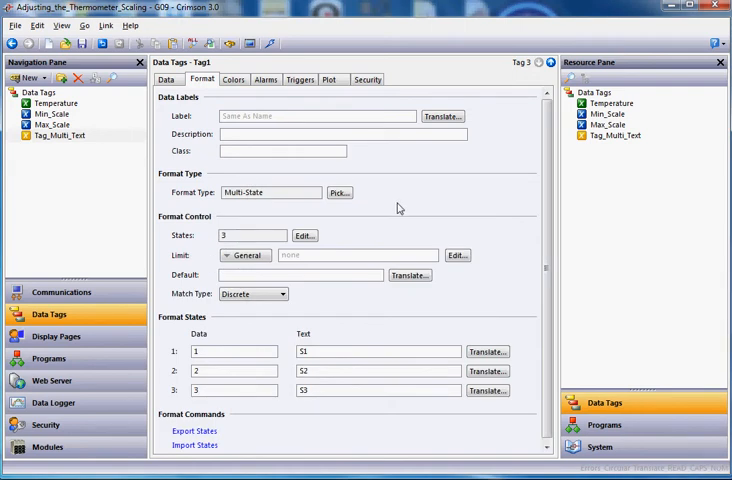
mouse_move(388, 220)
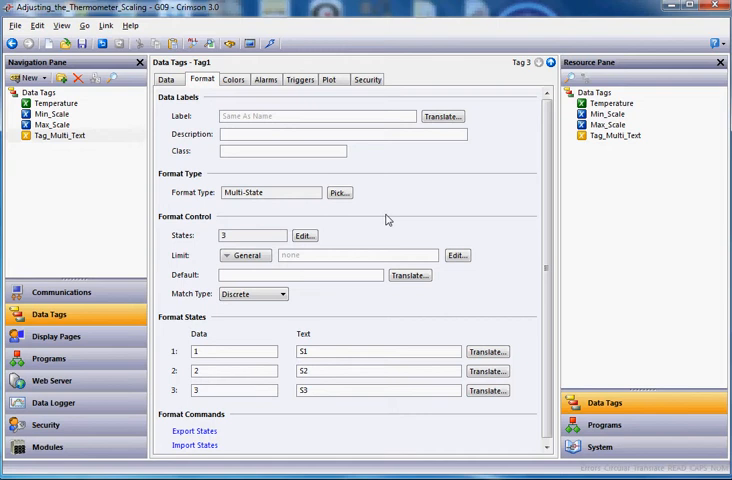
mouse_move(212, 304)
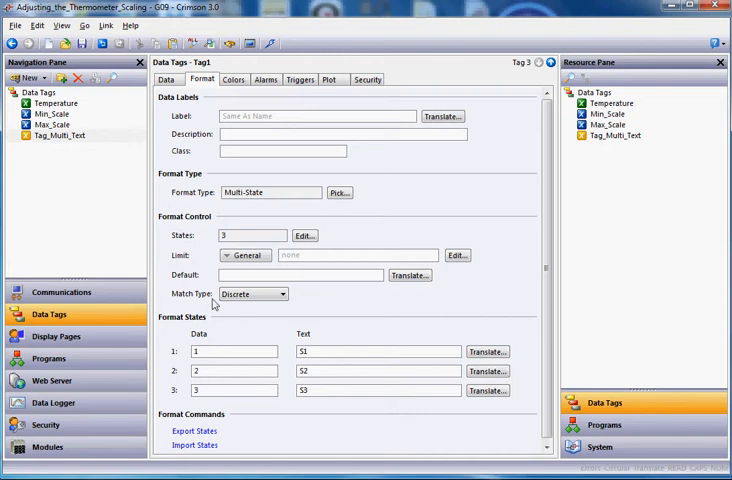
mouse_move(270, 304)
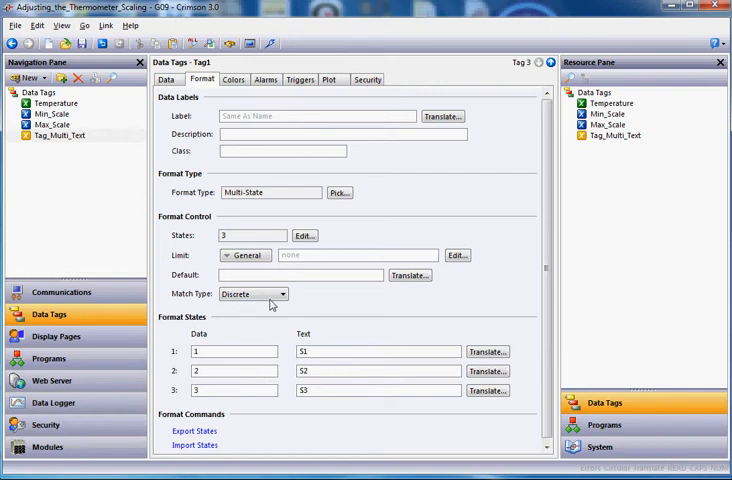
click(282, 294)
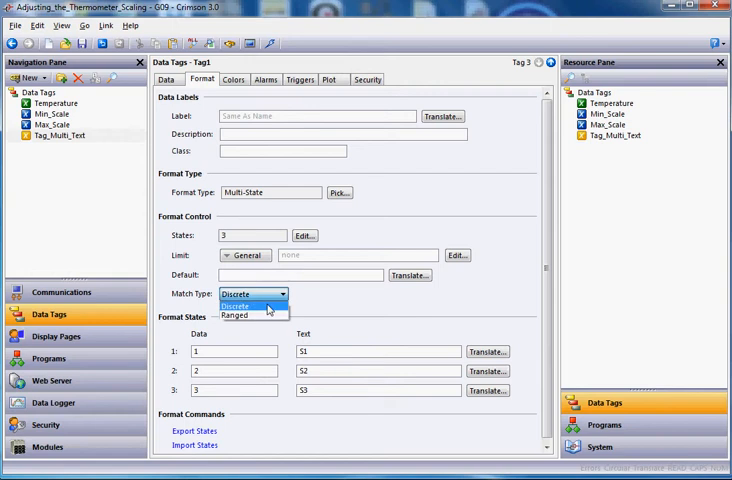
click(234, 316)
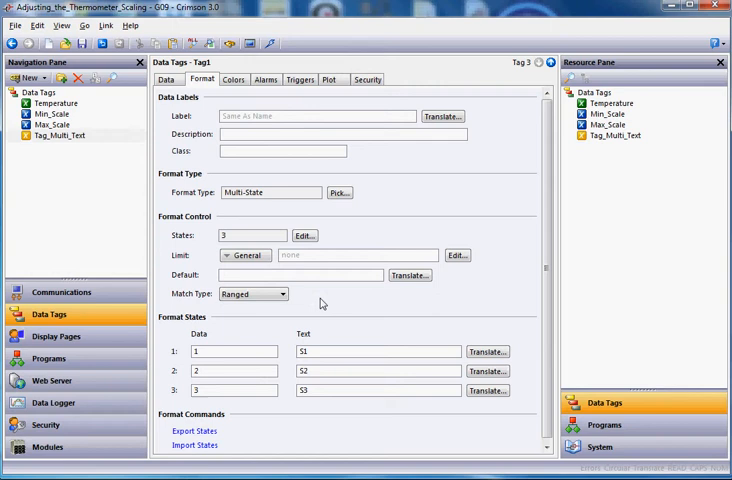
mouse_move(228, 240)
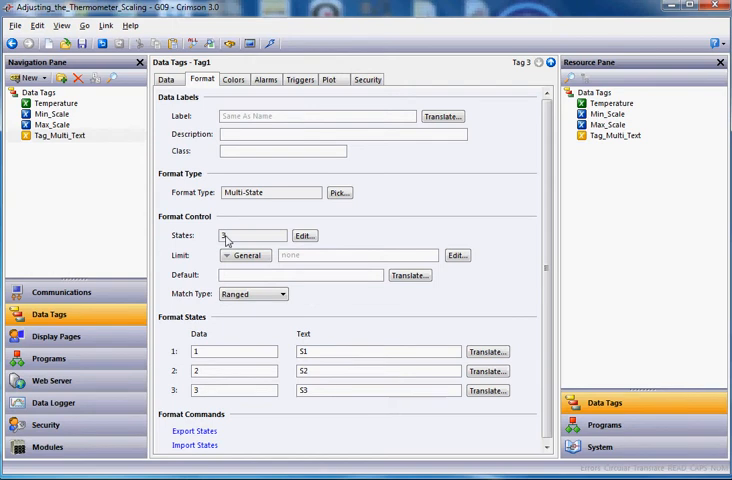
mouse_move(234, 244)
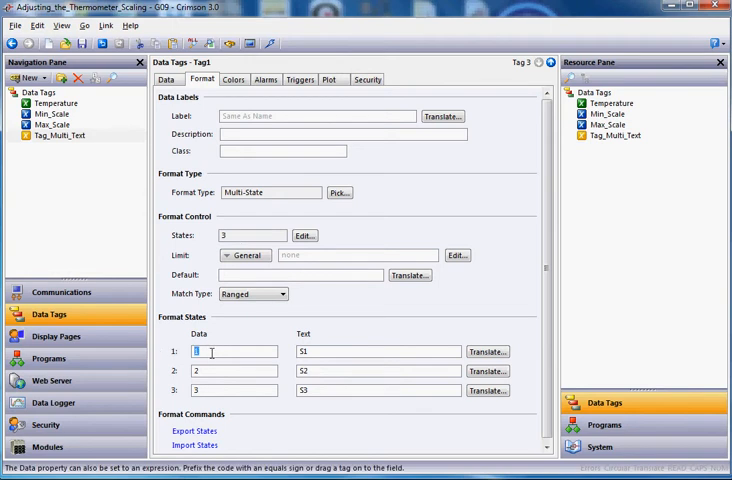
- Enter state rows 700 COOL, 800 WARM and 900 HOT in Format States
text(700)
click(378, 350)
text(COOL)
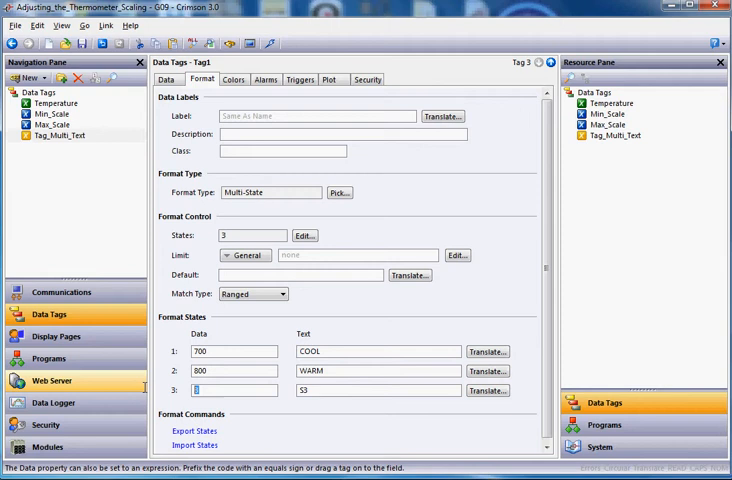
triple_click(234, 390)
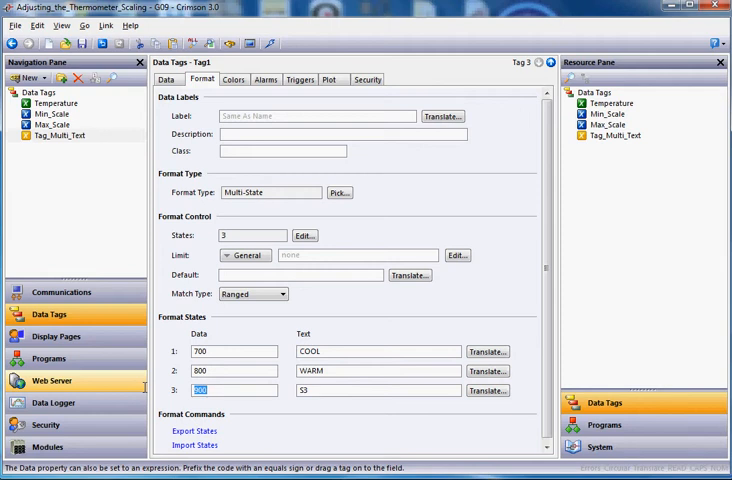
click(378, 390)
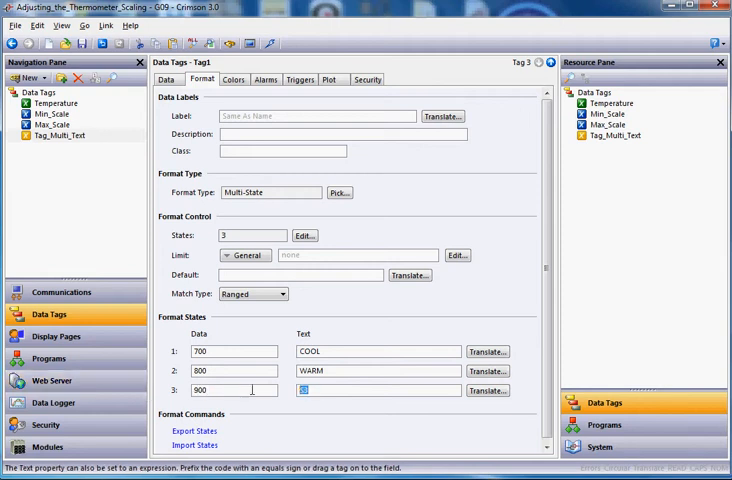
text(HOT)
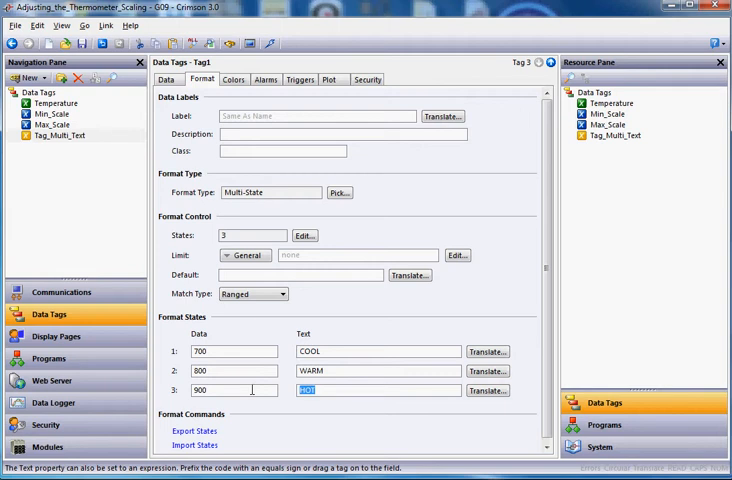
mouse_move(262, 334)
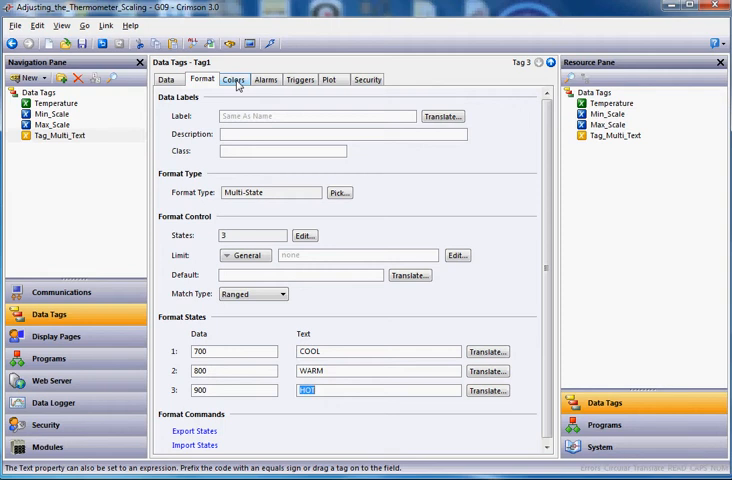
- Set the tag's Color Type to Multi-State with Match Type Ranged
click(234, 80)
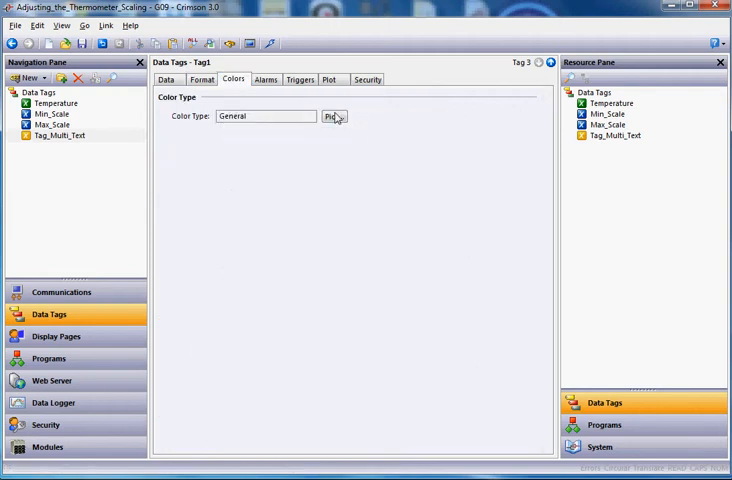
click(332, 116)
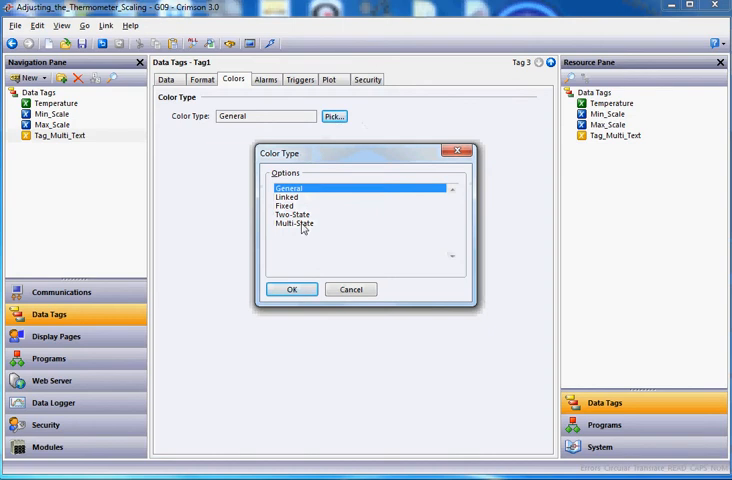
mouse_move(310, 230)
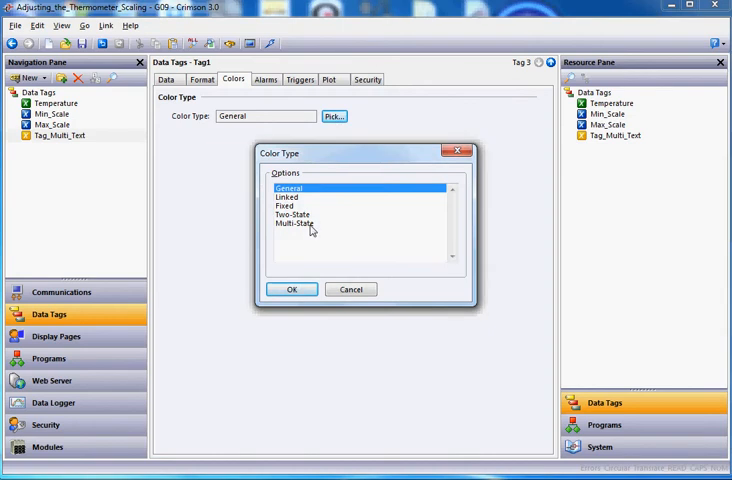
click(296, 224)
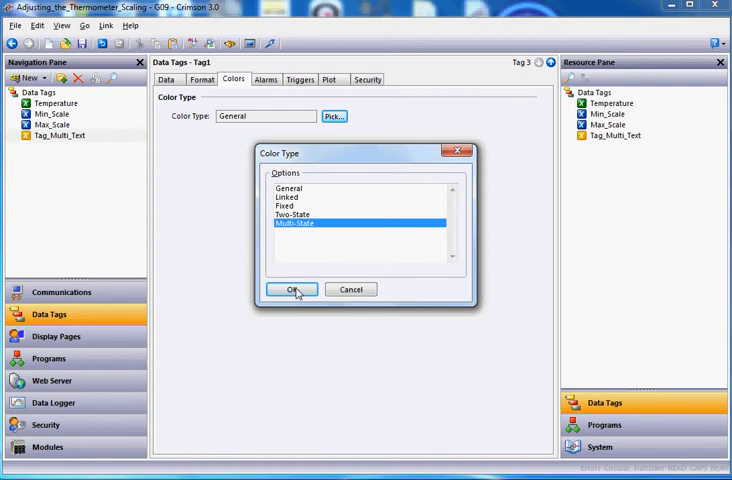
click(292, 288)
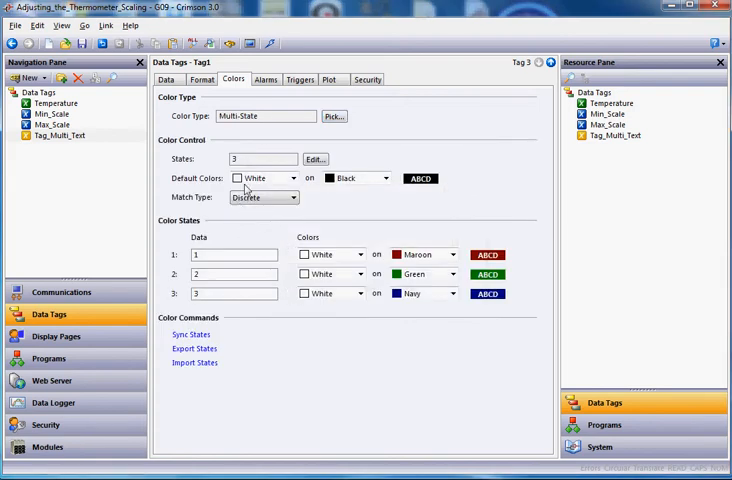
click(292, 196)
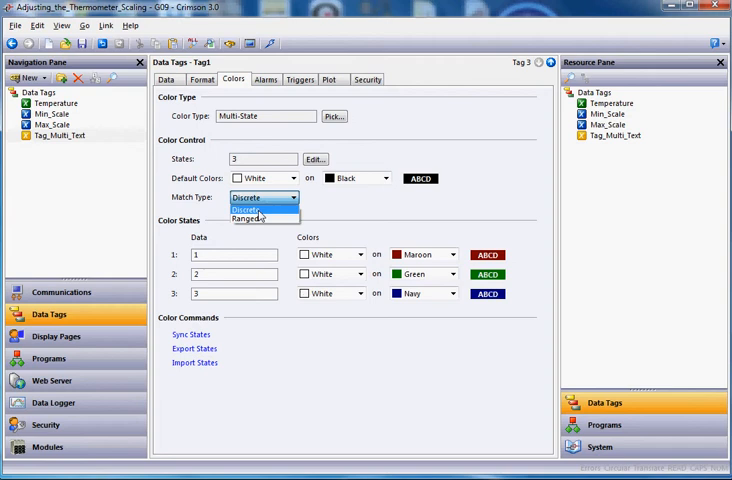
click(250, 220)
text(700)
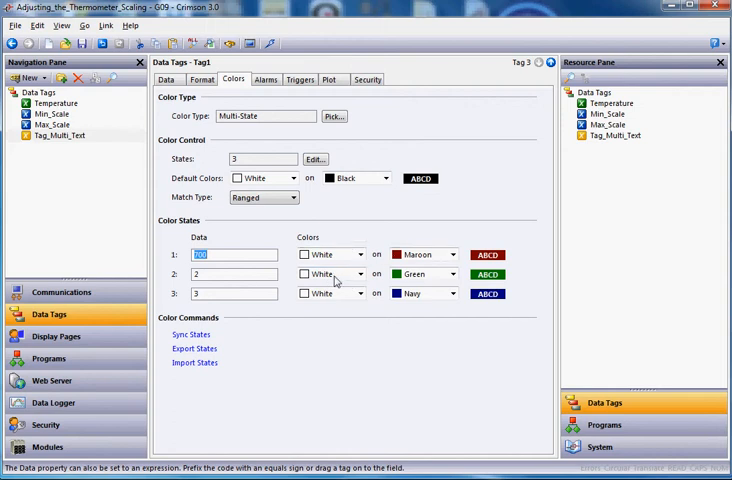
mouse_move(430, 300)
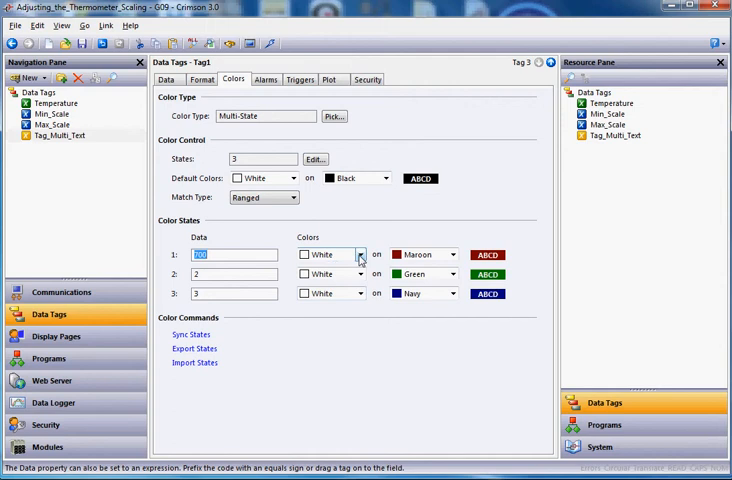
- Give states 700, 800 and 900 lime, yellow and red foreground text colours
click(360, 256)
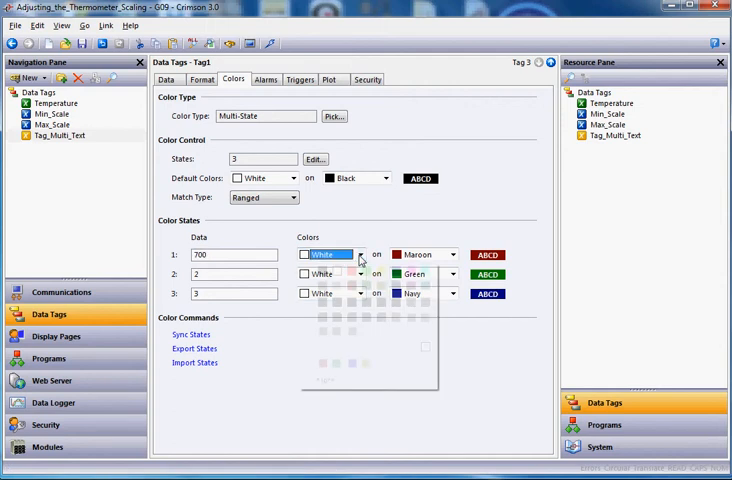
click(360, 254)
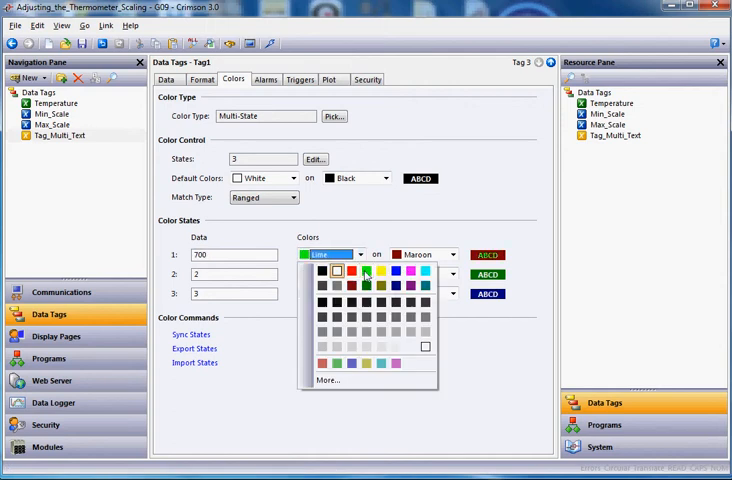
click(366, 272)
text(800)
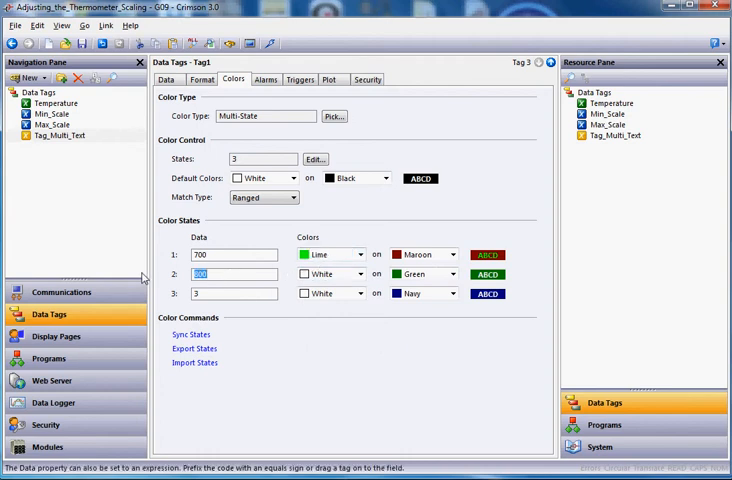
click(356, 274)
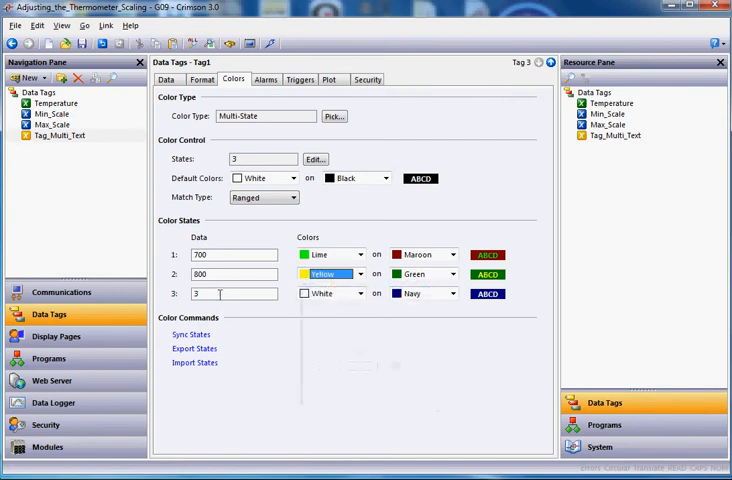
text(900)
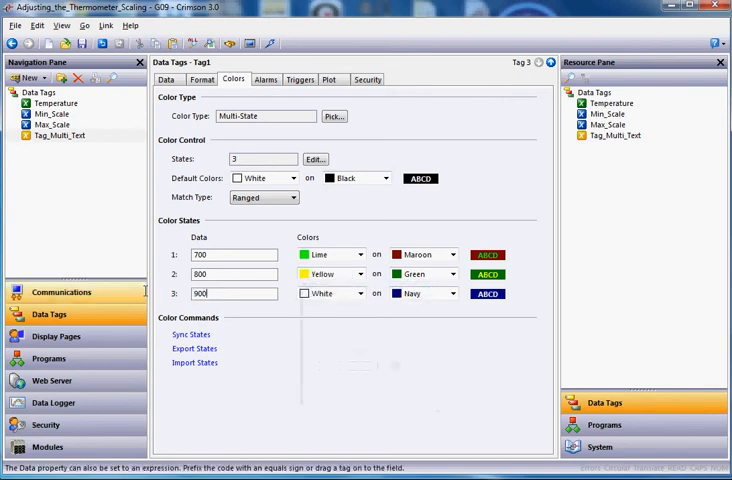
click(352, 292)
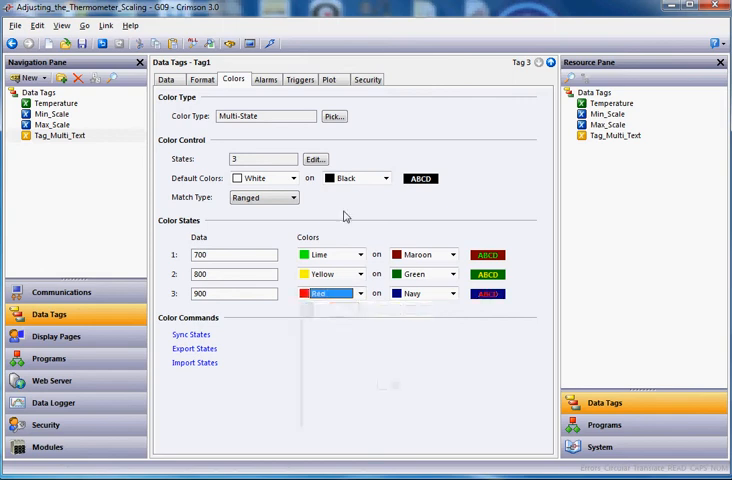
mouse_move(308, 218)
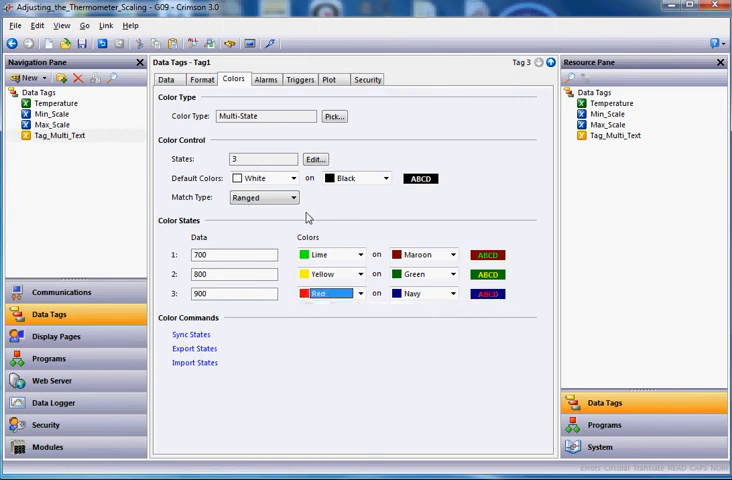
click(234, 254)
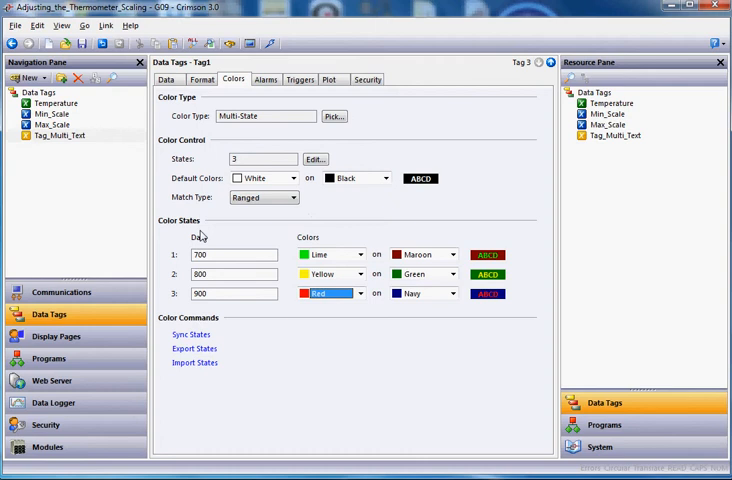
mouse_move(318, 204)
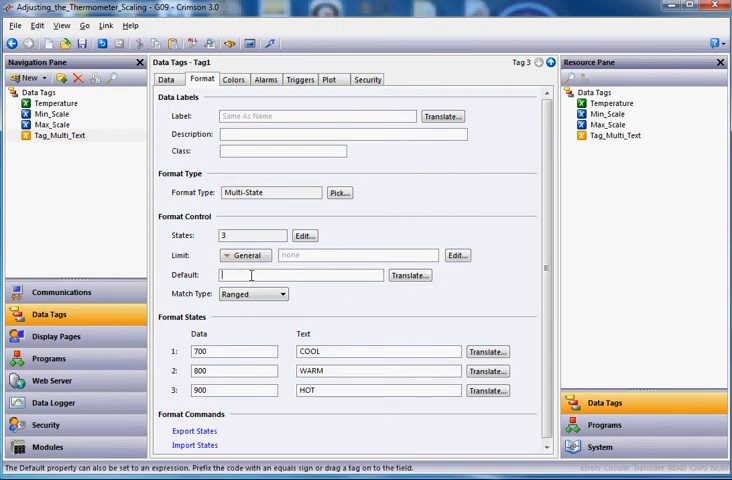
- Enter 'Not Define State' as the multi-state format's Default text
text(N)
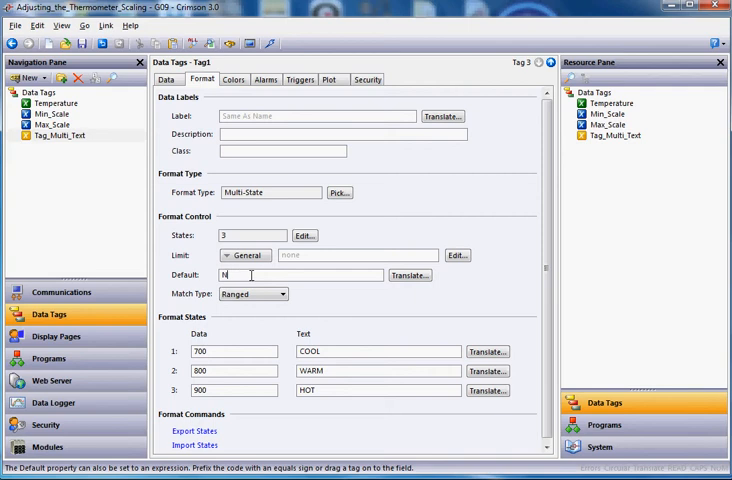
text(Not Define State)
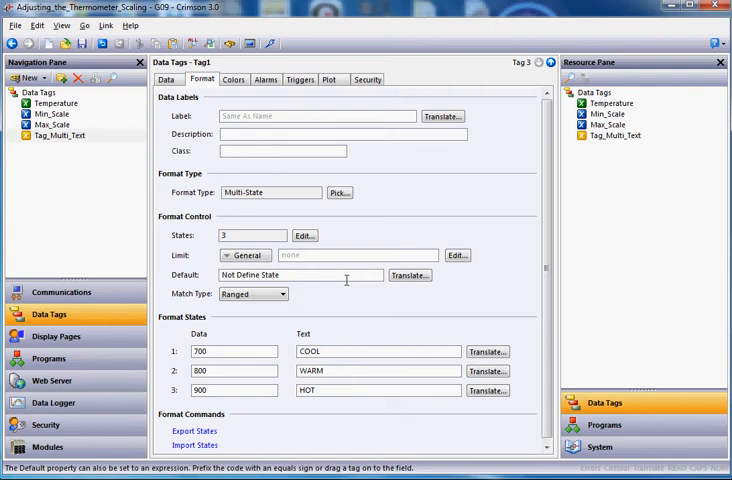
mouse_move(68, 336)
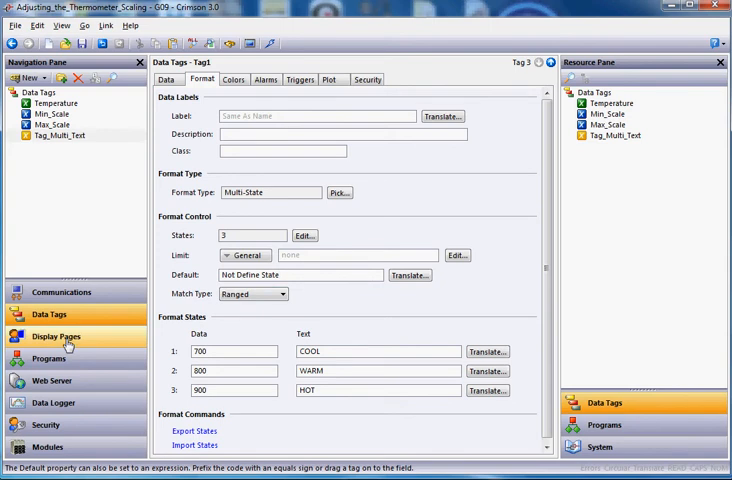
- Drag Tag_Multi_Text from the Data Tags resource list onto the thermometer page below Min_Scale
click(56, 336)
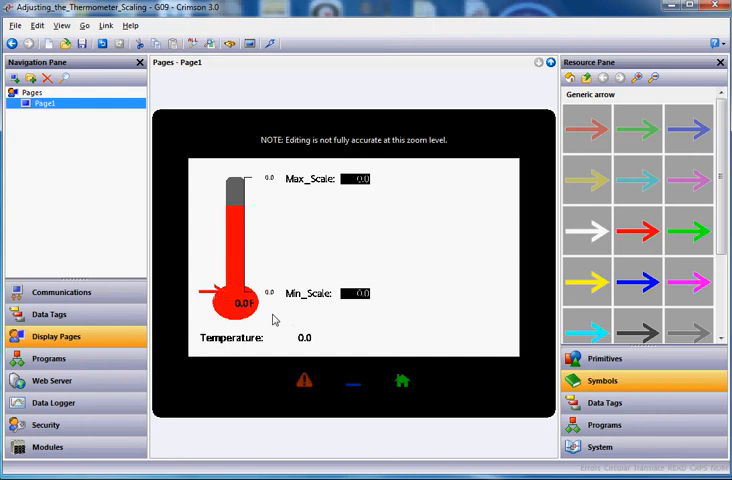
mouse_move(278, 320)
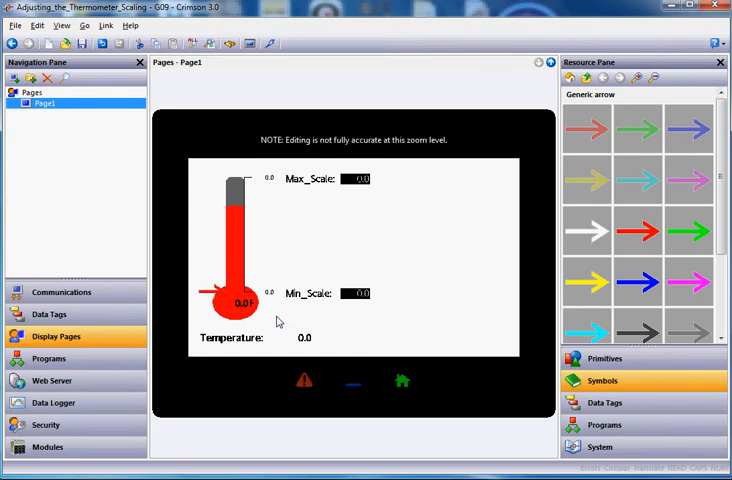
click(604, 402)
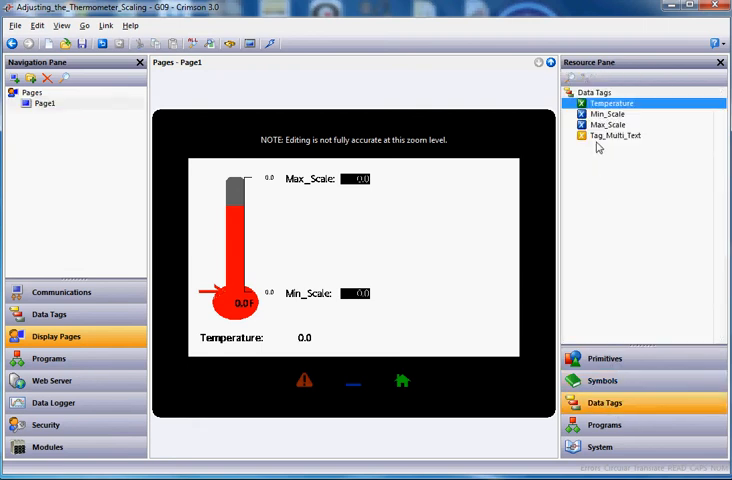
click(616, 136)
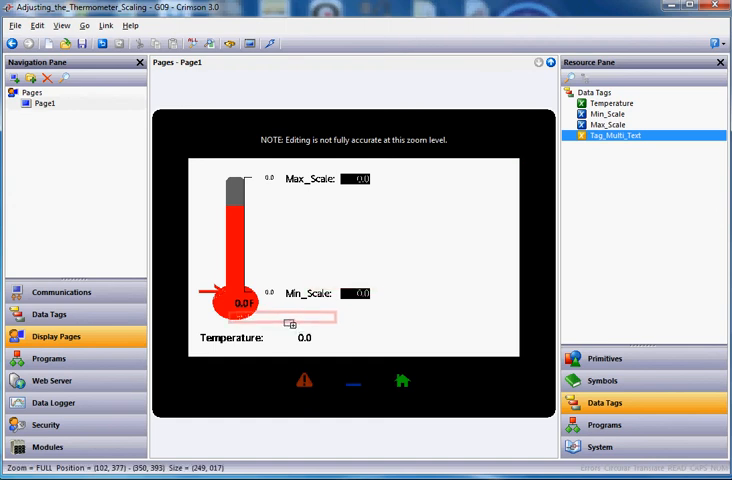
click(284, 318)
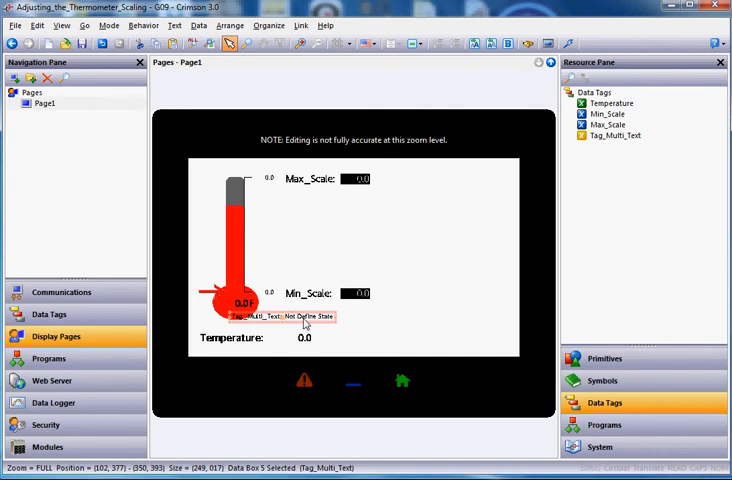
right_click(304, 316)
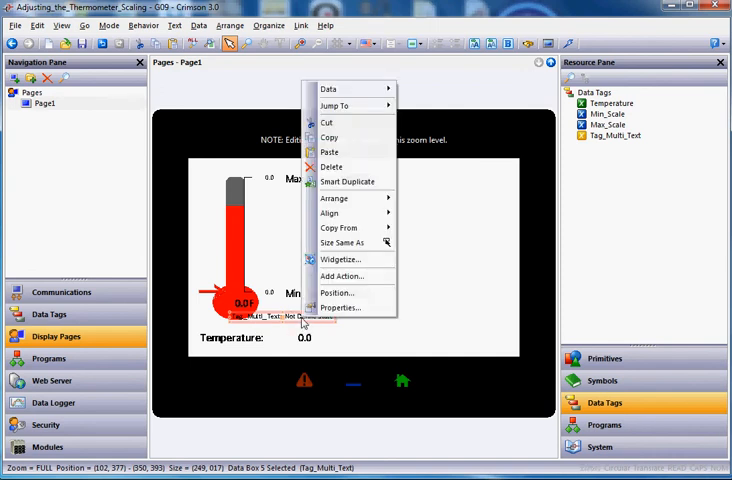
- Set the data box Contents to Data Value and take Format and Colors from the tag
click(340, 308)
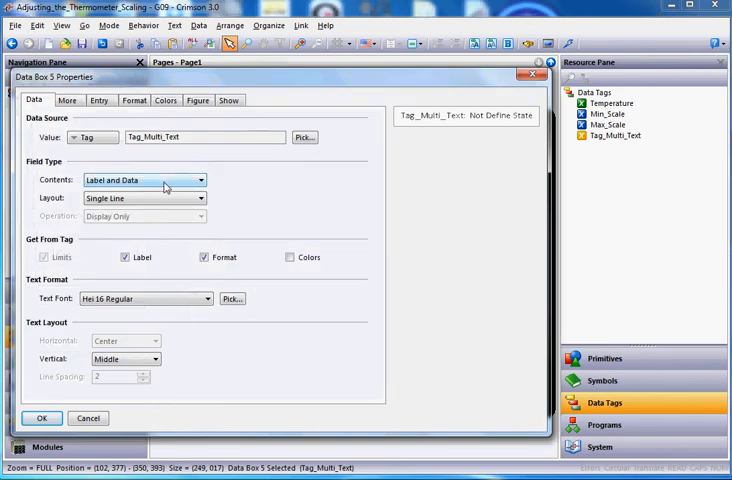
click(202, 180)
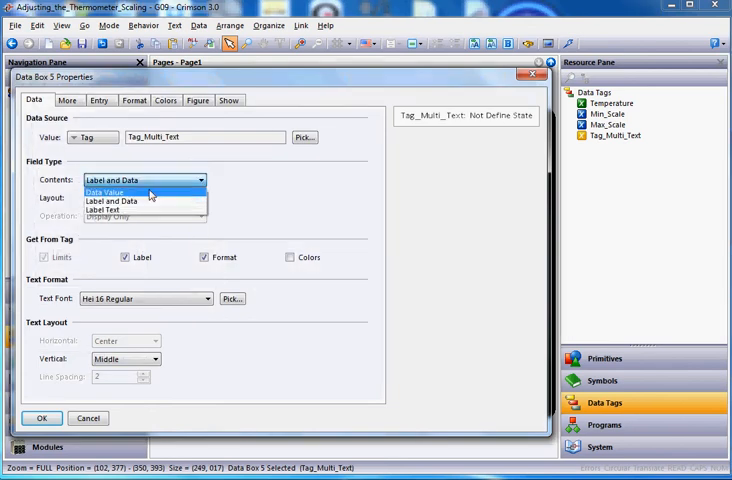
click(104, 192)
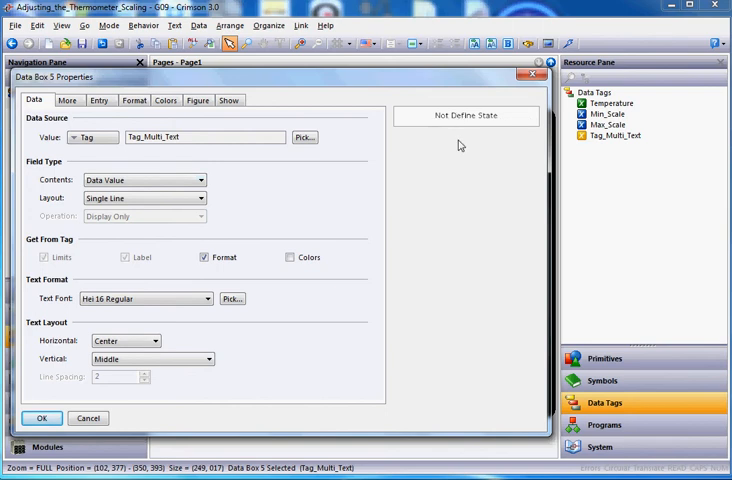
mouse_move(298, 226)
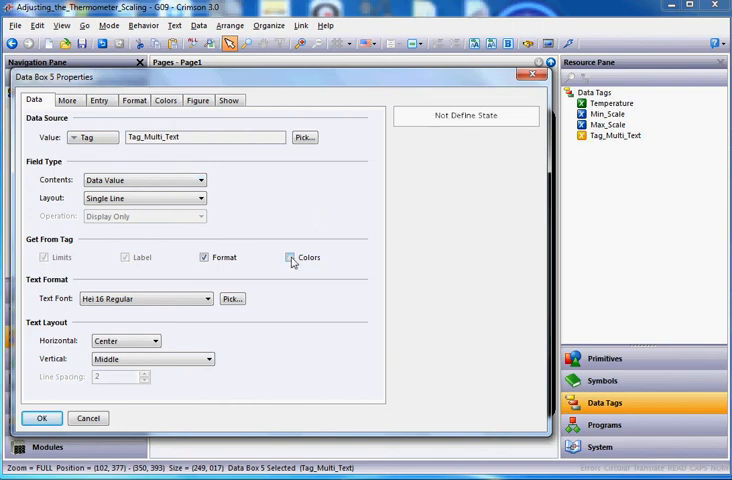
click(292, 256)
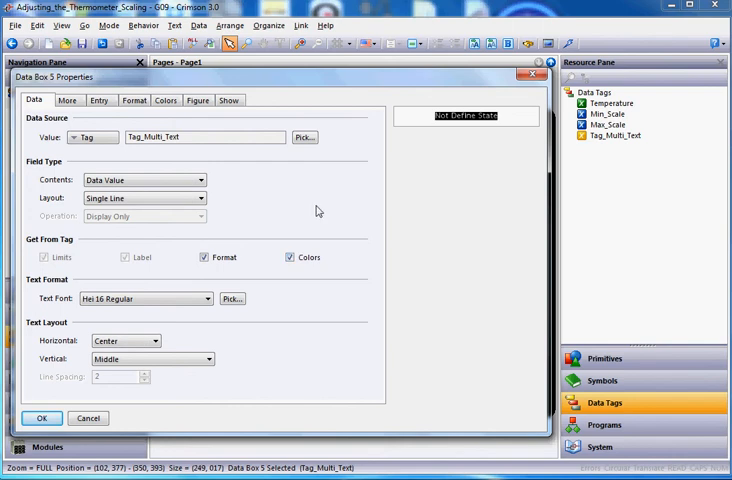
mouse_move(302, 268)
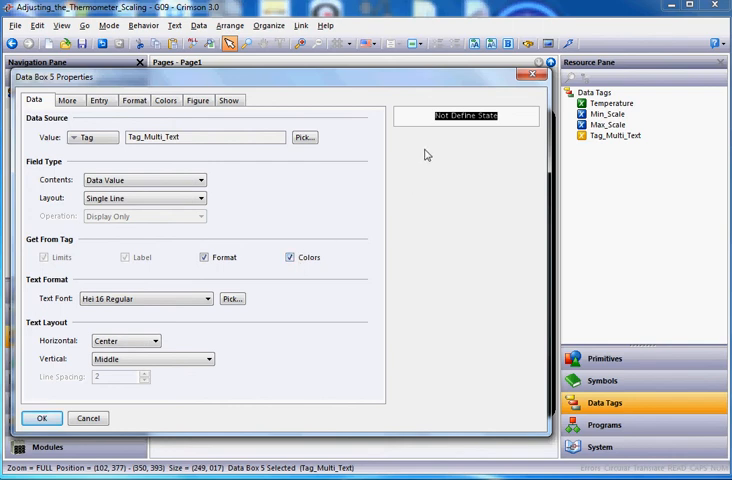
mouse_move(274, 238)
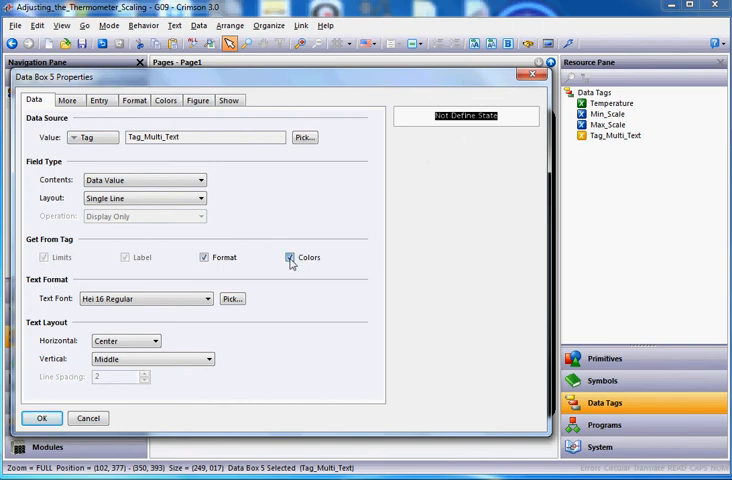
click(292, 256)
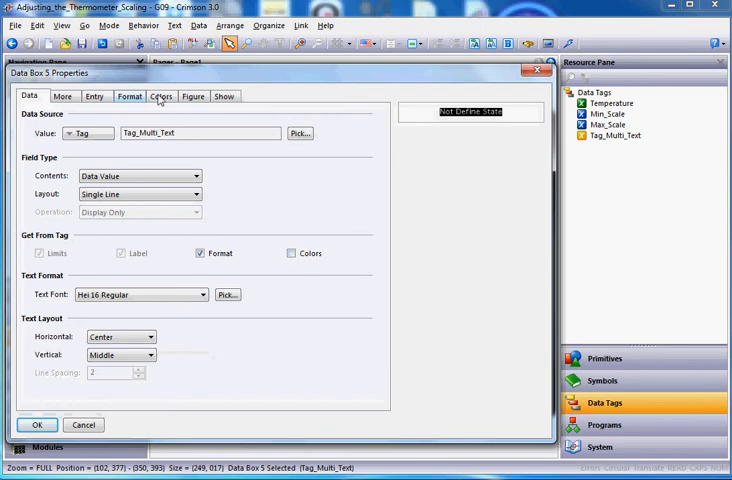
click(160, 96)
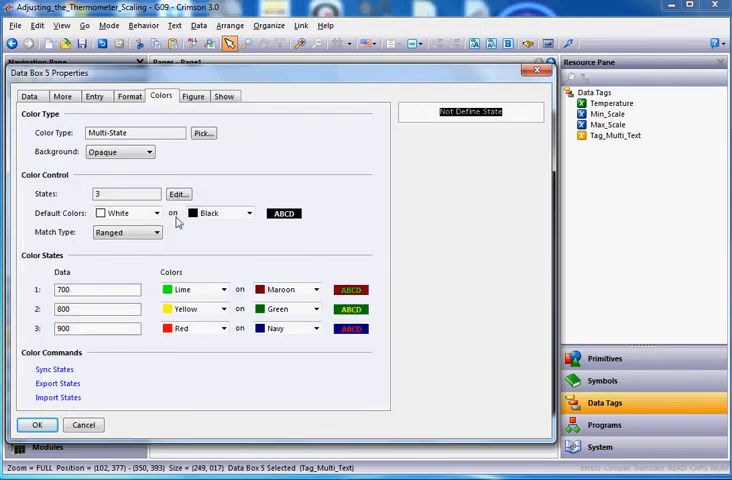
mouse_move(220, 252)
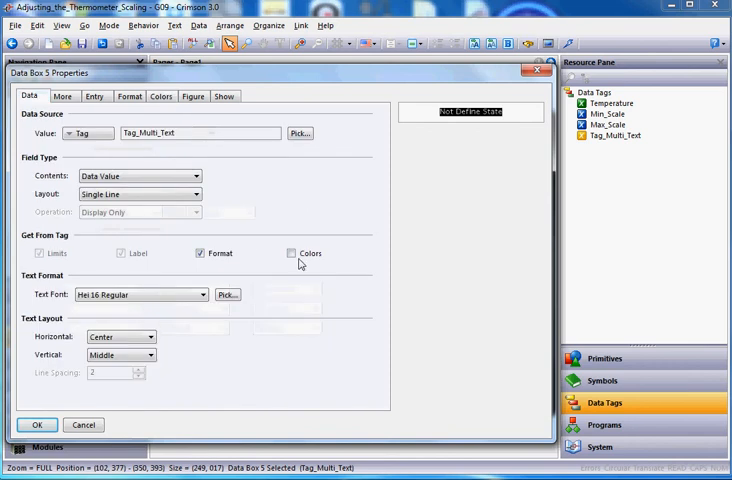
click(292, 256)
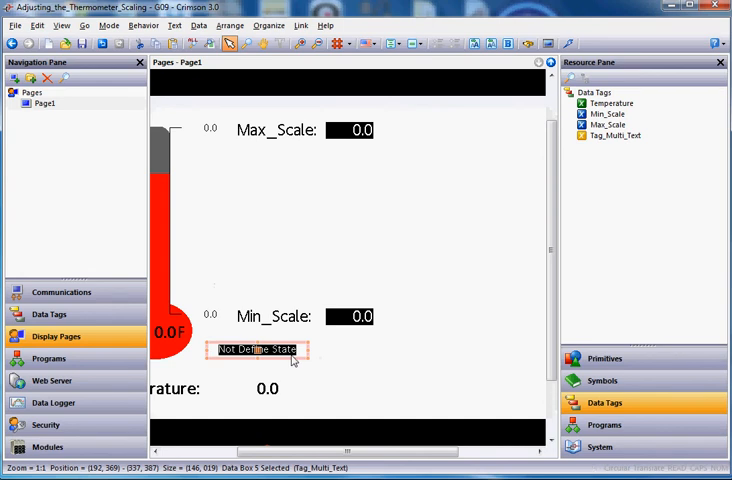
mouse_move(80, 314)
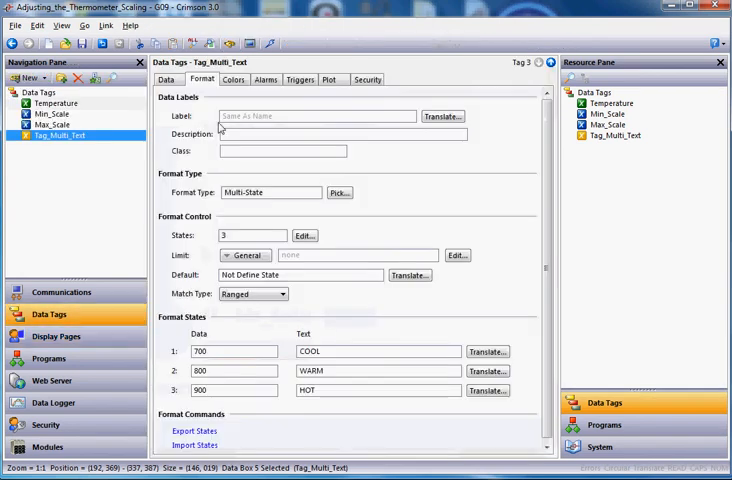
- Set the state background colours to White behind the lime and yellow text
click(234, 80)
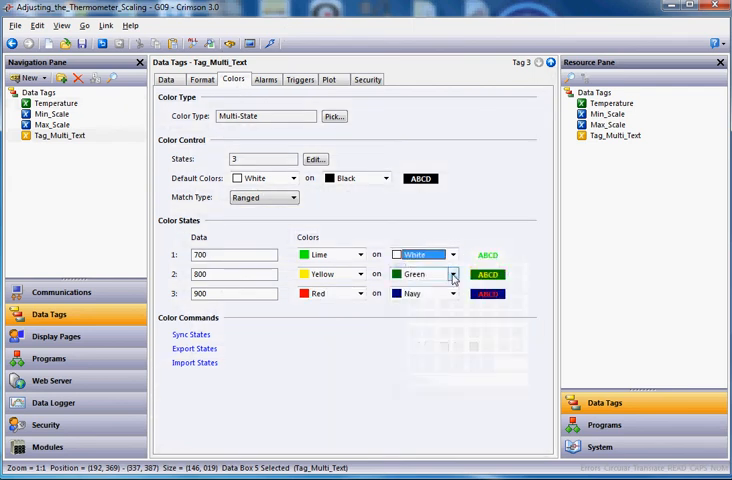
click(452, 274)
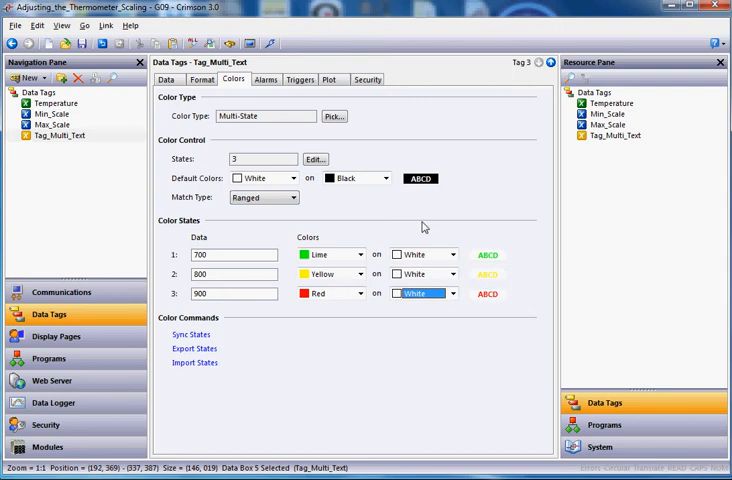
click(56, 336)
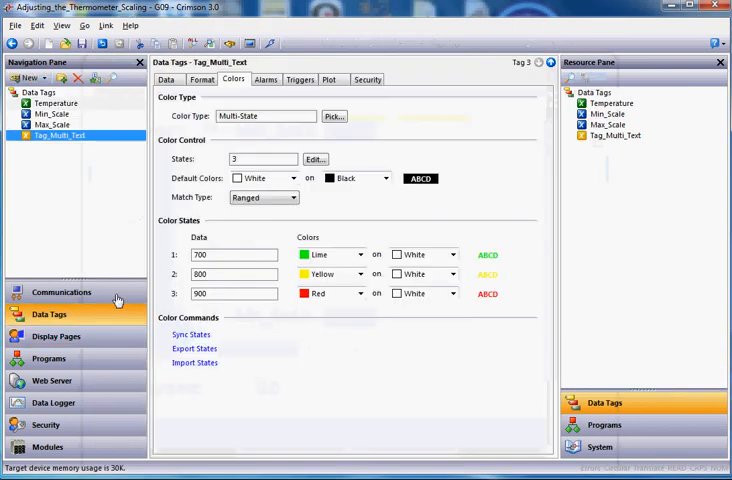
- Keep the state's background White and return to Page1 with the thermometer display
click(452, 274)
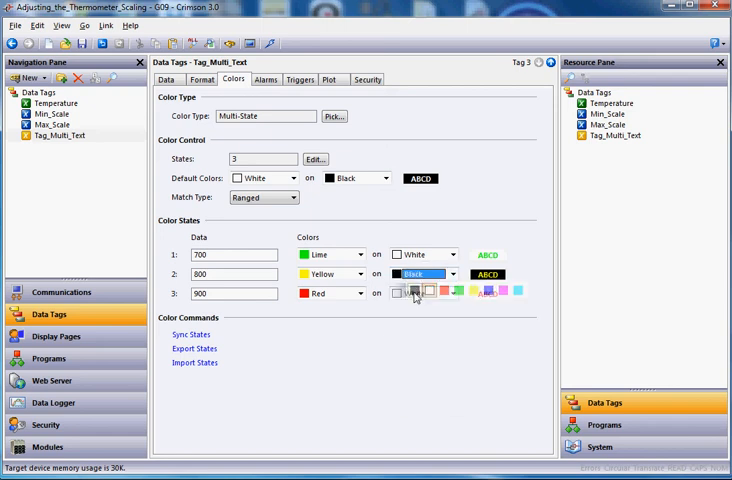
click(410, 292)
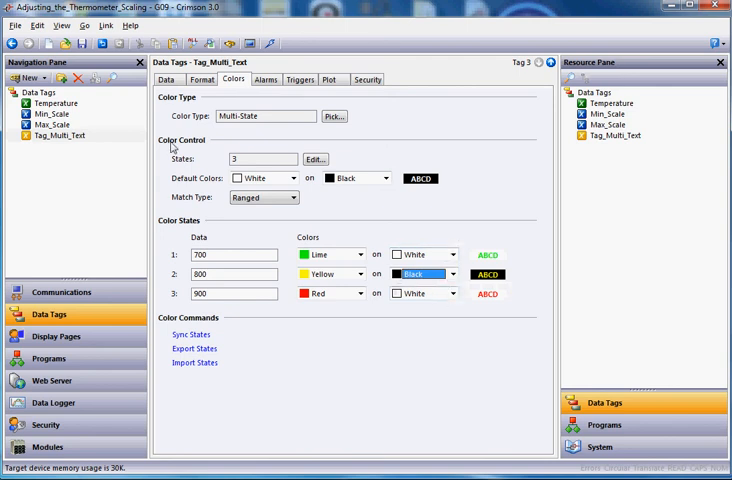
click(56, 336)
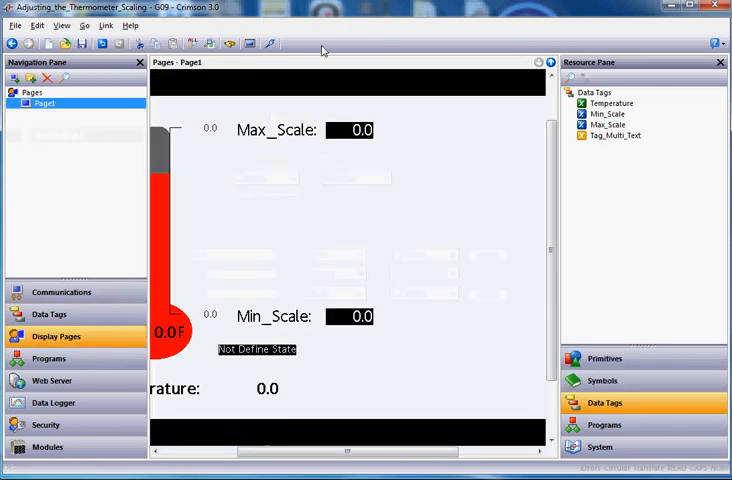